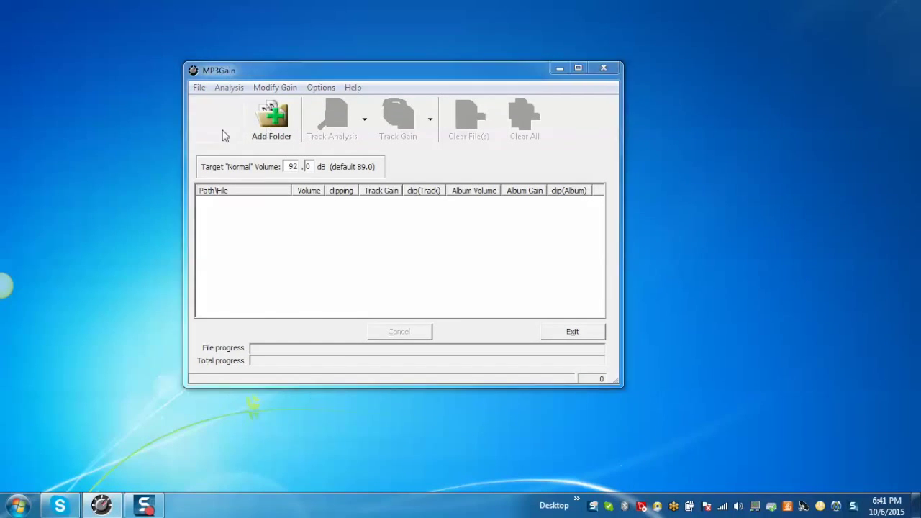
- Add the two MP3 tracks from Public Music > Sample Music and analyse them
{"action": "left_click", "coordinate": [270, 115]}
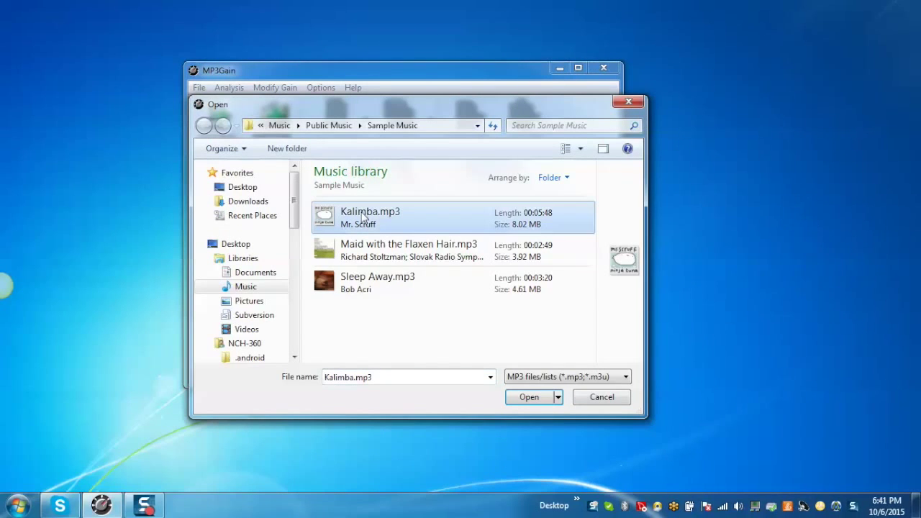
{"action": "left_click", "coordinate": [529, 397]}
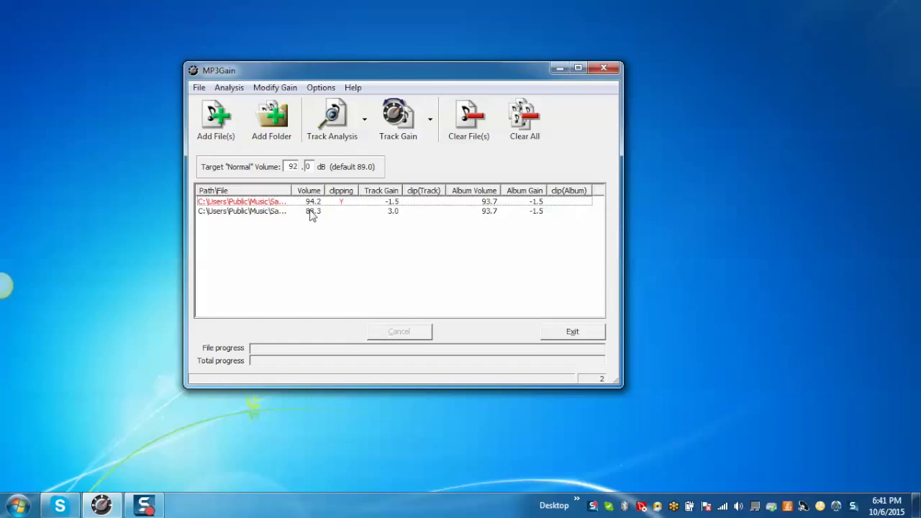
{"action": "mouse_move", "coordinate": [296, 177]}
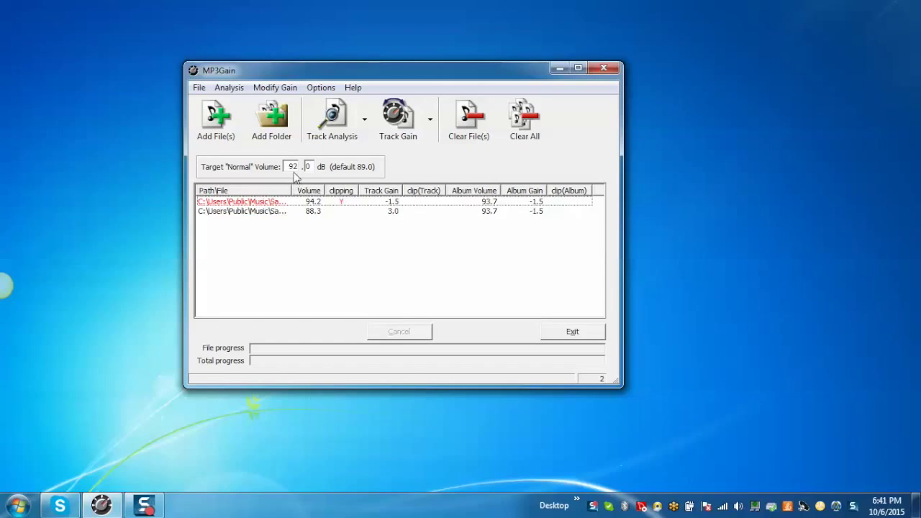
- Verify the target normal volume is 92.0 dB and show the Modify Gain commands
{"action": "left_click", "coordinate": [292, 166]}
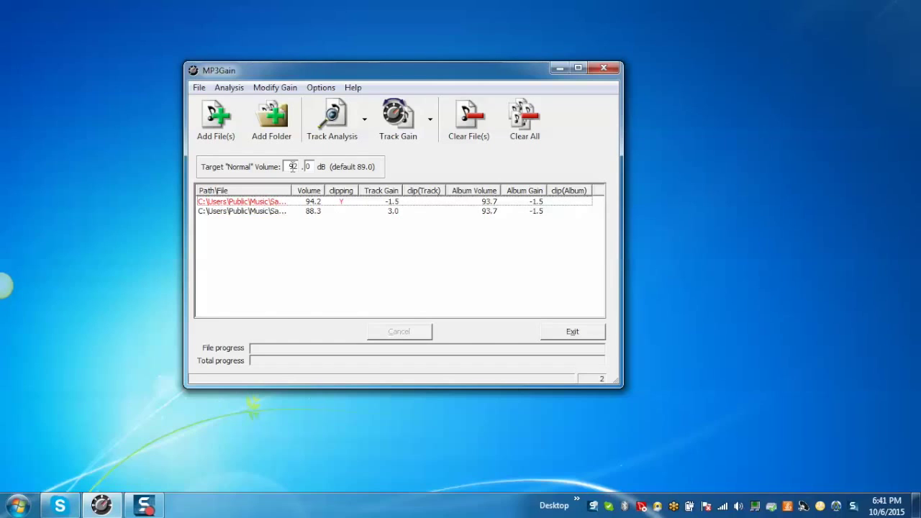
{"action": "mouse_move", "coordinate": [322, 230]}
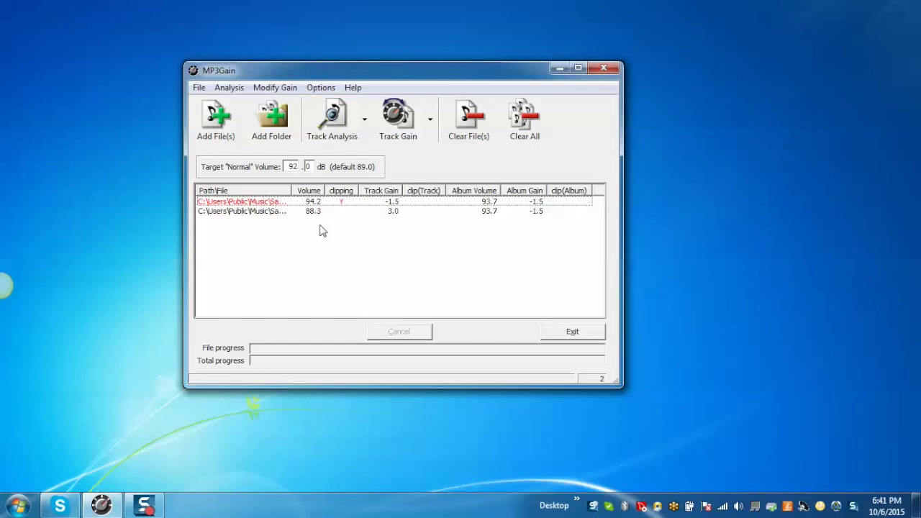
{"action": "left_click", "coordinate": [275, 87]}
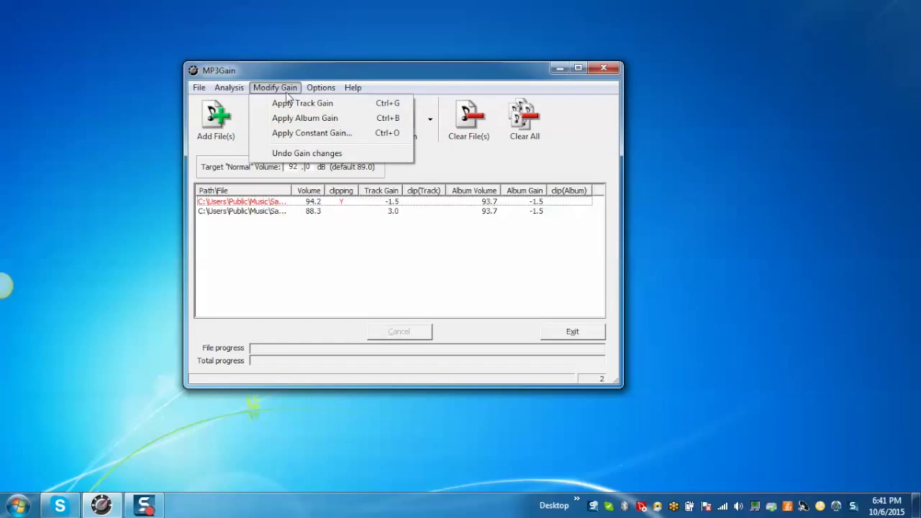
{"action": "mouse_move", "coordinate": [306, 103]}
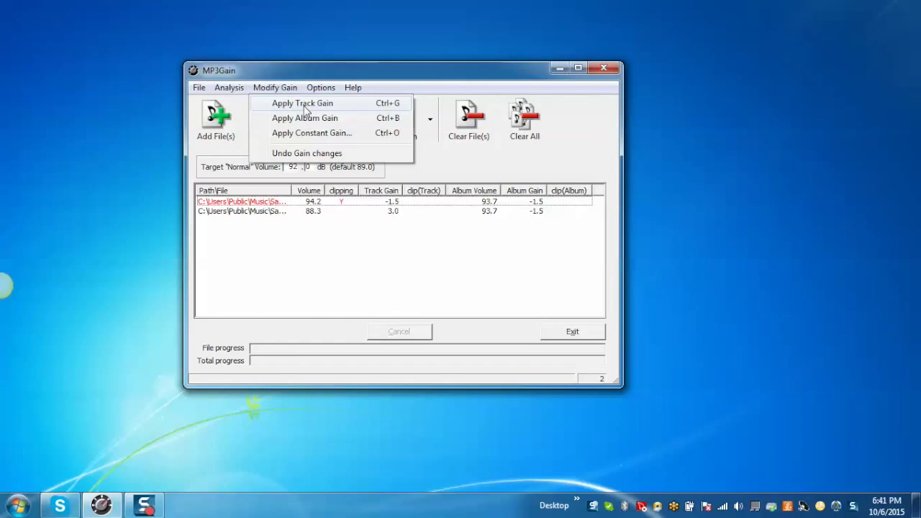
- Apply Track Gain so the tracks read 92.7 and 91.3 dB without clipping
{"action": "left_click", "coordinate": [303, 103]}
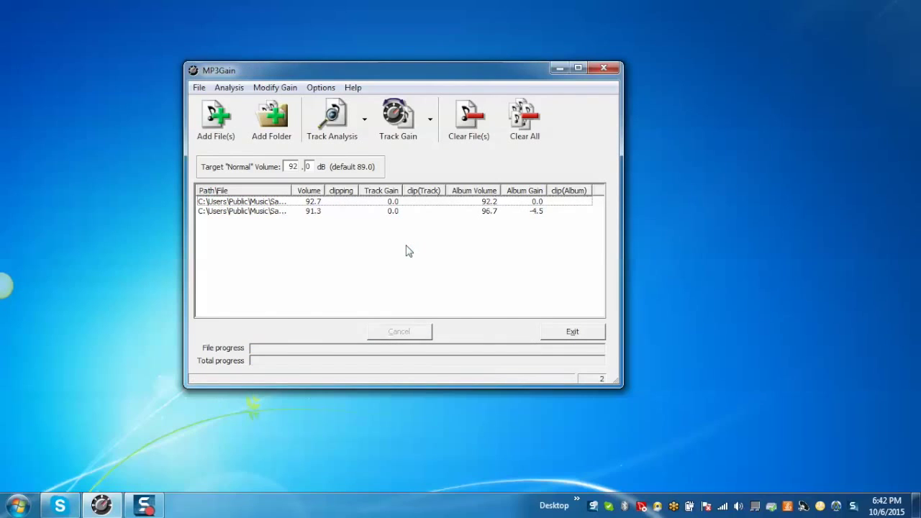
{"action": "mouse_move", "coordinate": [281, 228]}
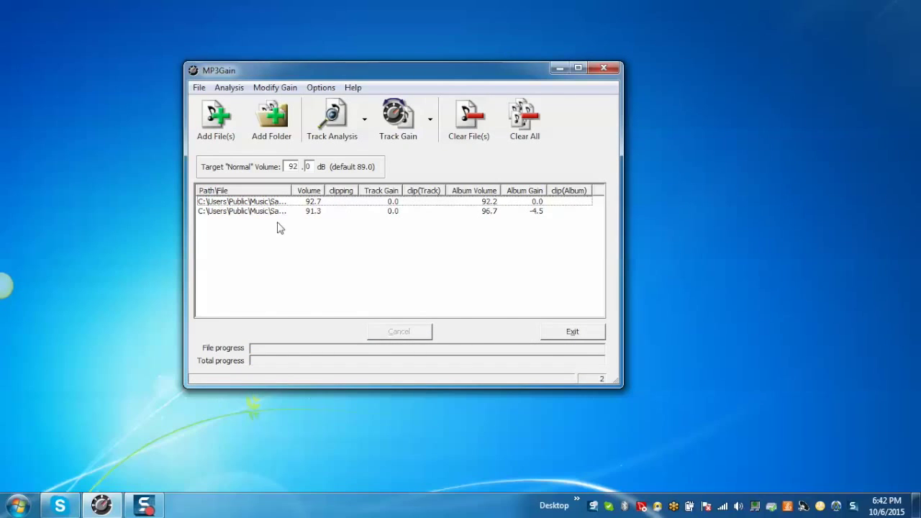